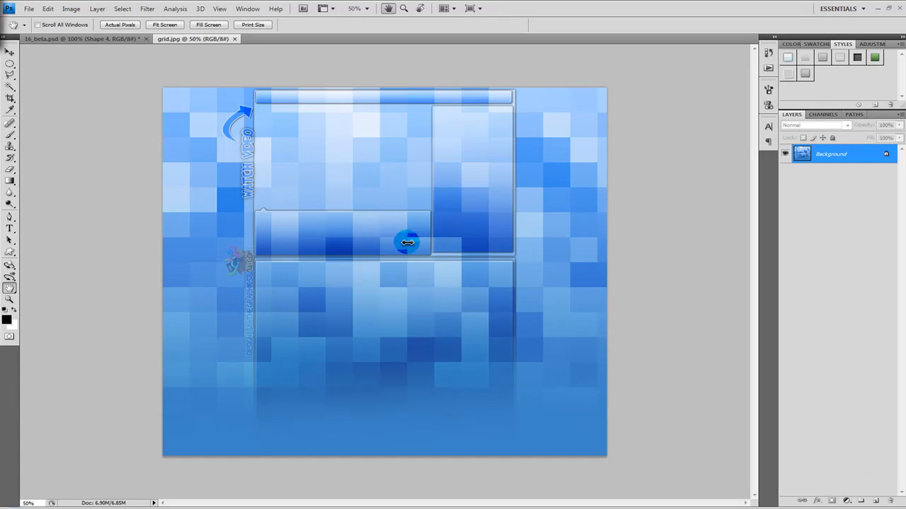
mouse_move(126, 254)
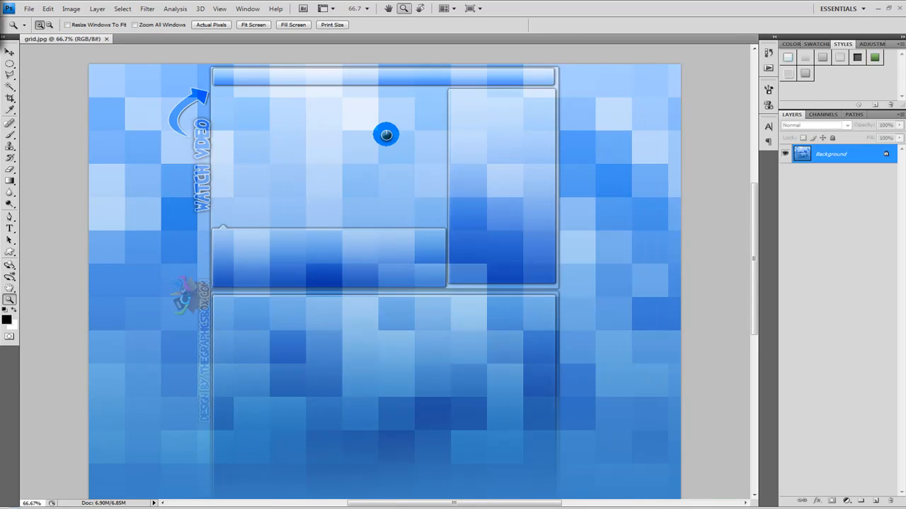
Switch to the 16_beta.psd template, delete the credit layer, and select the background layer.
click(162, 39)
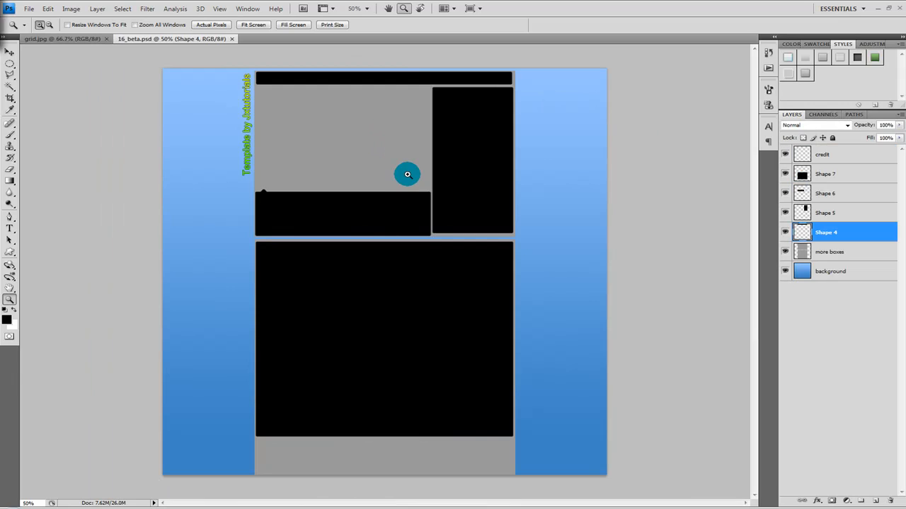
mouse_move(667, 164)
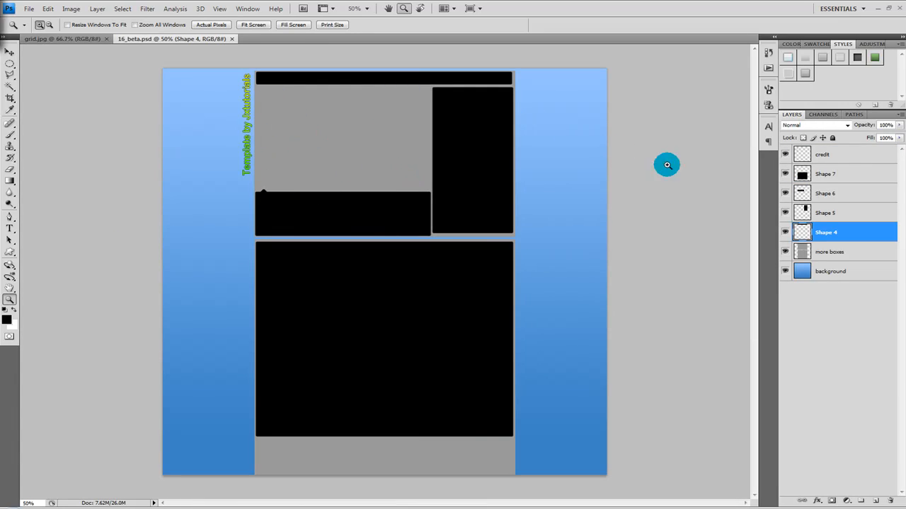
mouse_move(827, 154)
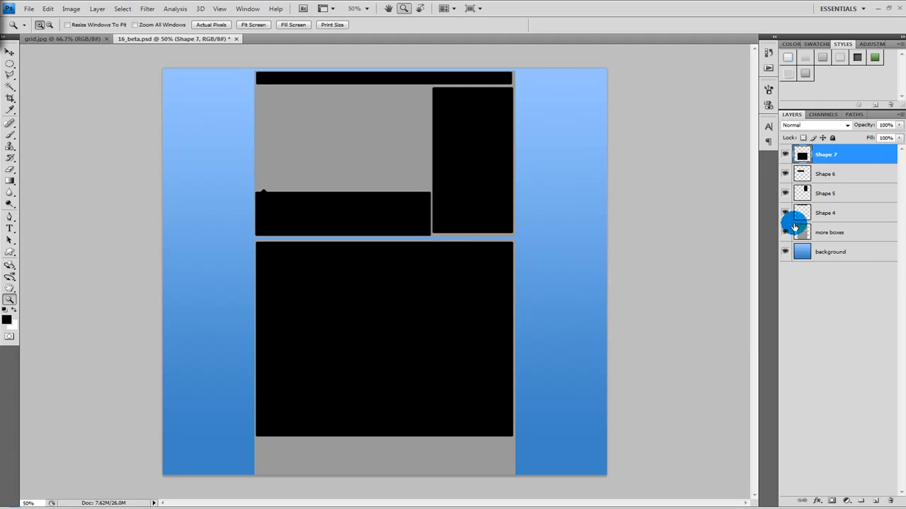
click(837, 251)
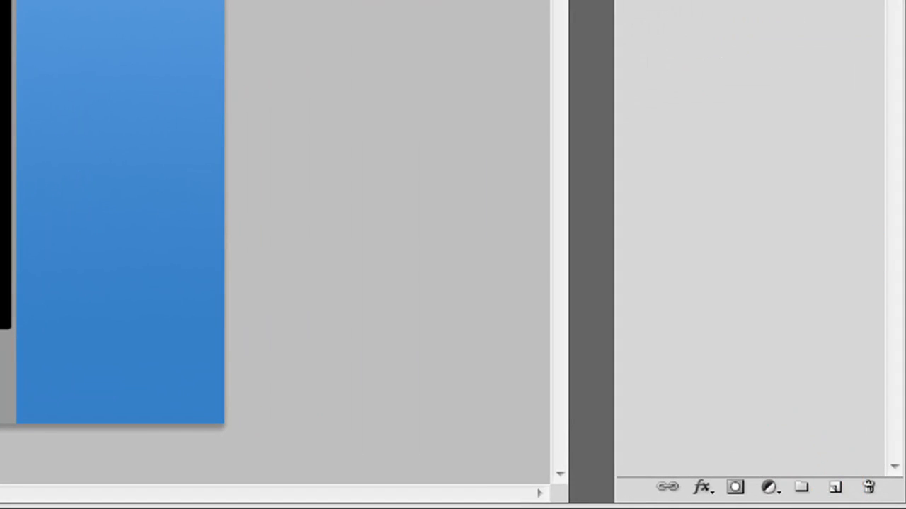
Add a new layer of rendered clouds pixelated into 100-pixel Mosaic cells.
click(833, 485)
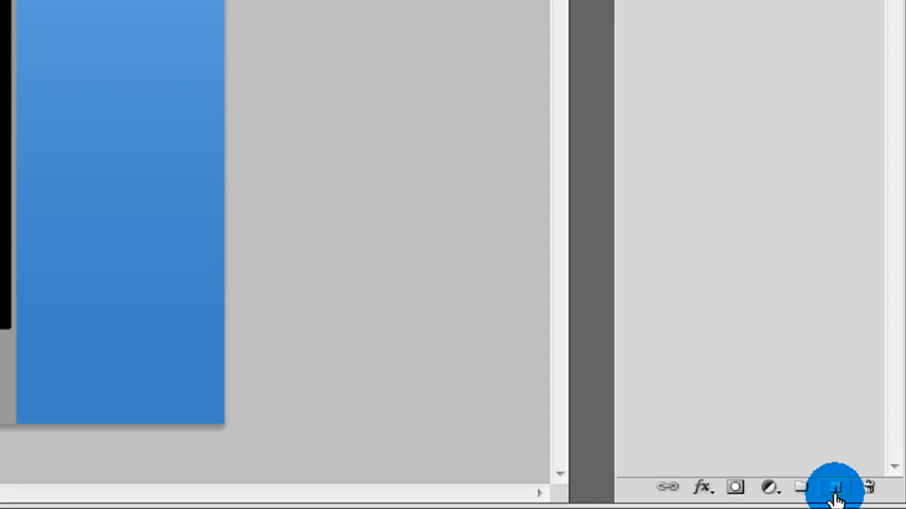
click(835, 487)
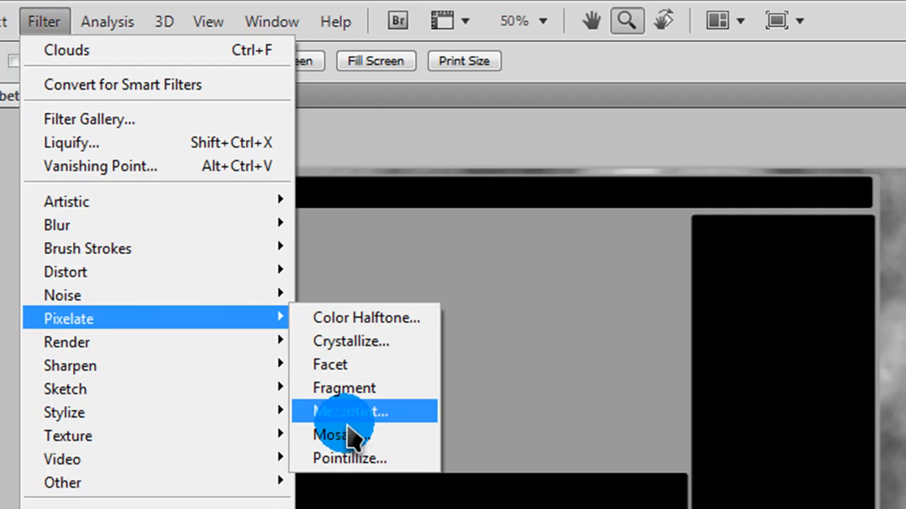
click(344, 435)
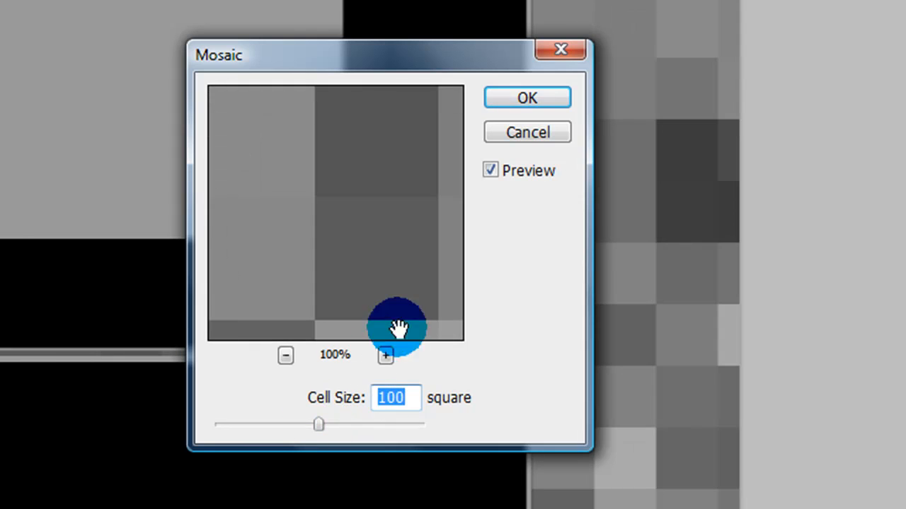
click(526, 97)
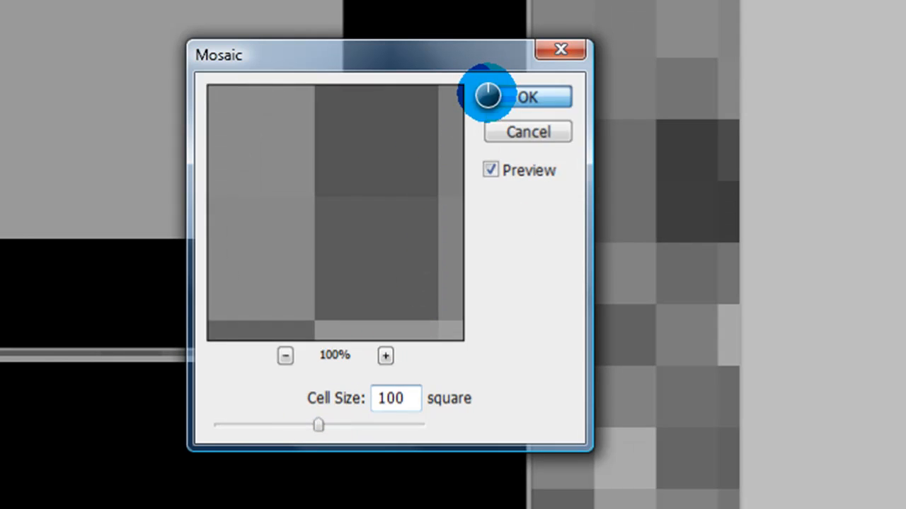
click(536, 96)
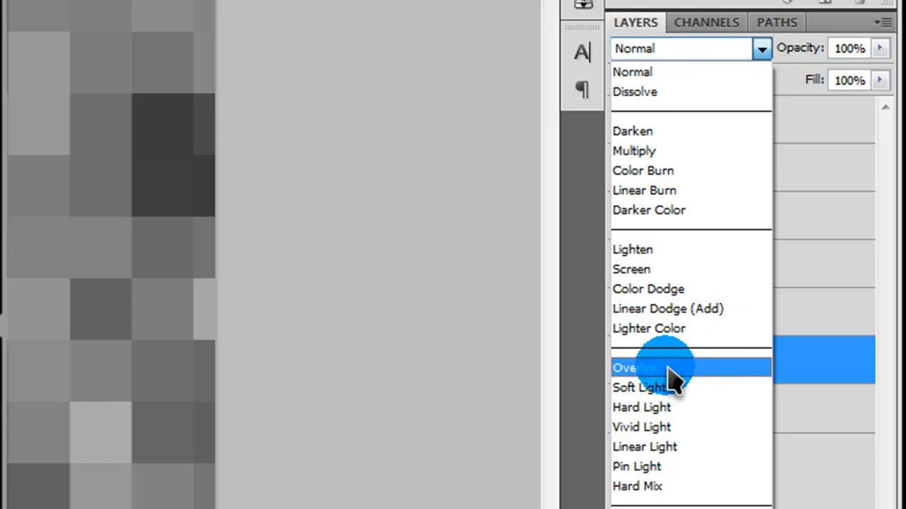
Set the mosaic layer to Overlay blending and select the more boxes layer.
click(635, 367)
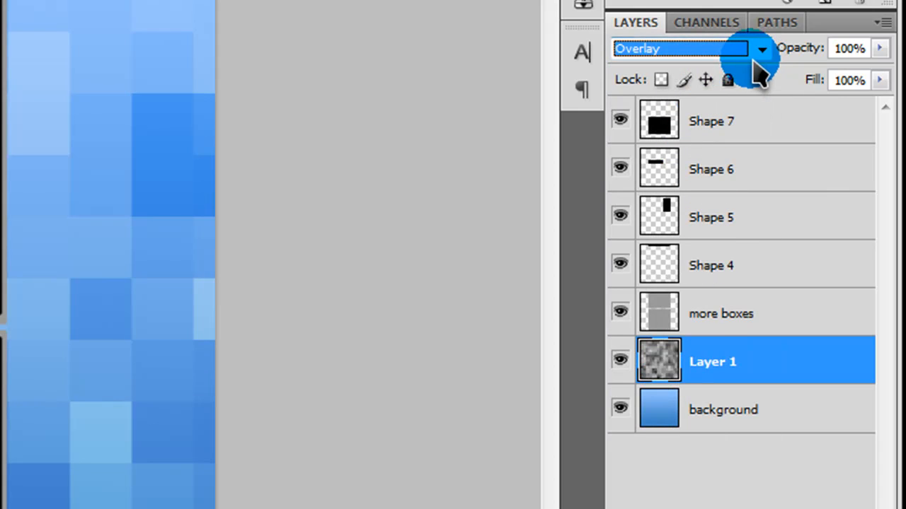
click(761, 48)
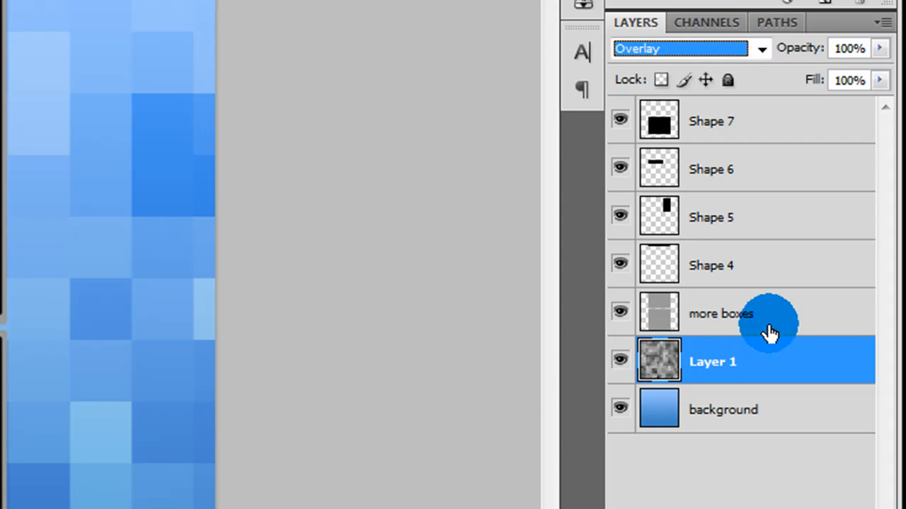
click(720, 314)
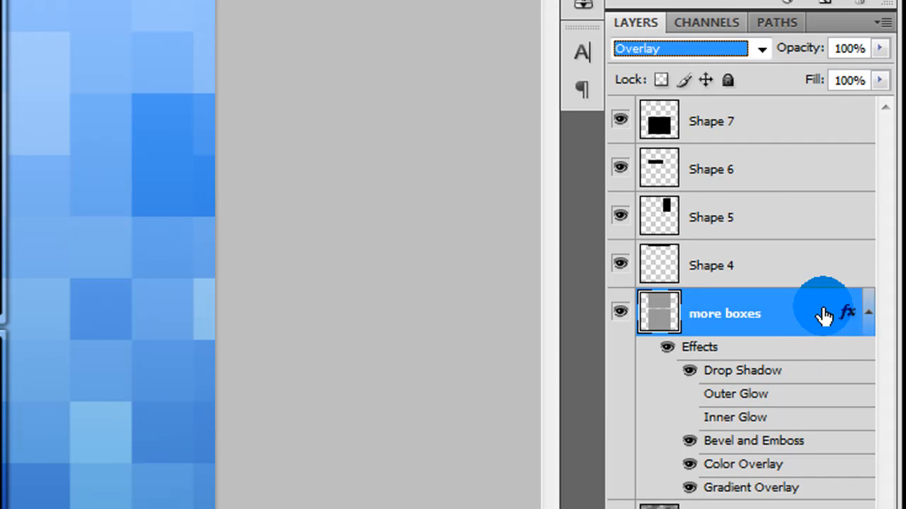
Open Layer Style for the more boxes layer and view its Drop Shadow settings.
double_click(823, 313)
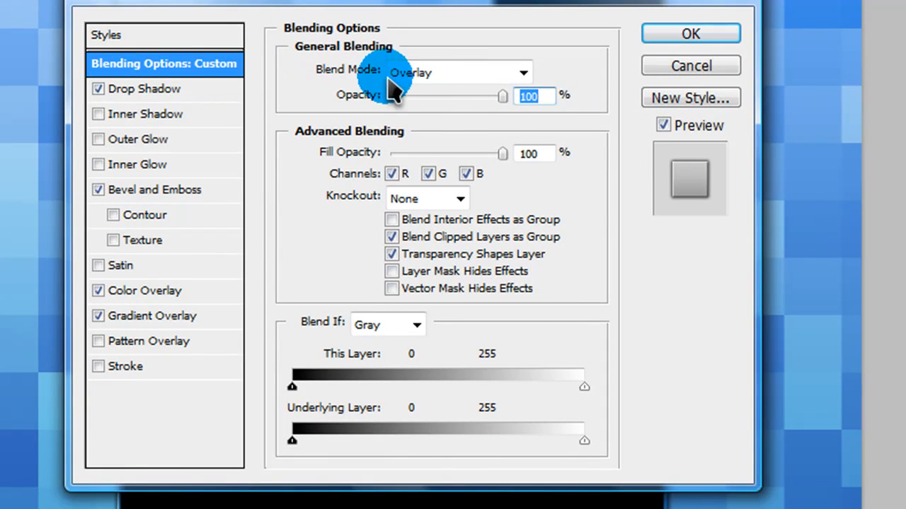
mouse_move(470, 84)
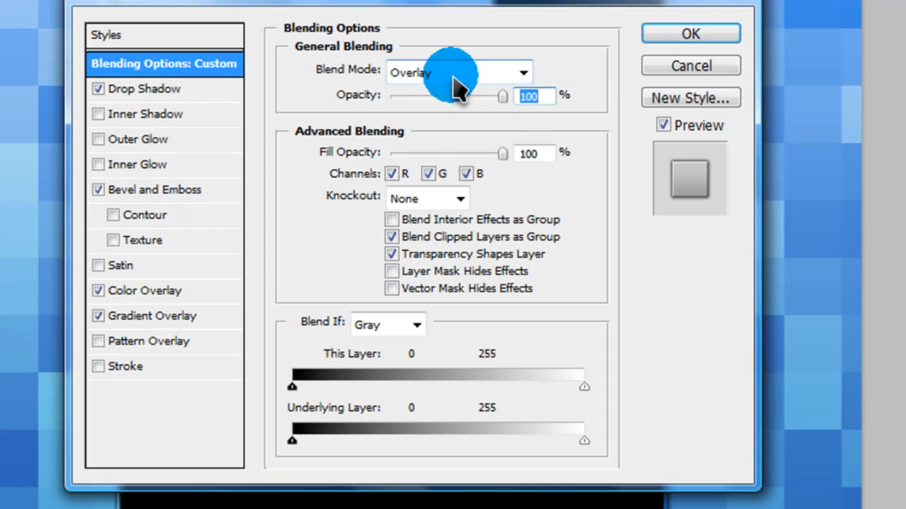
click(143, 89)
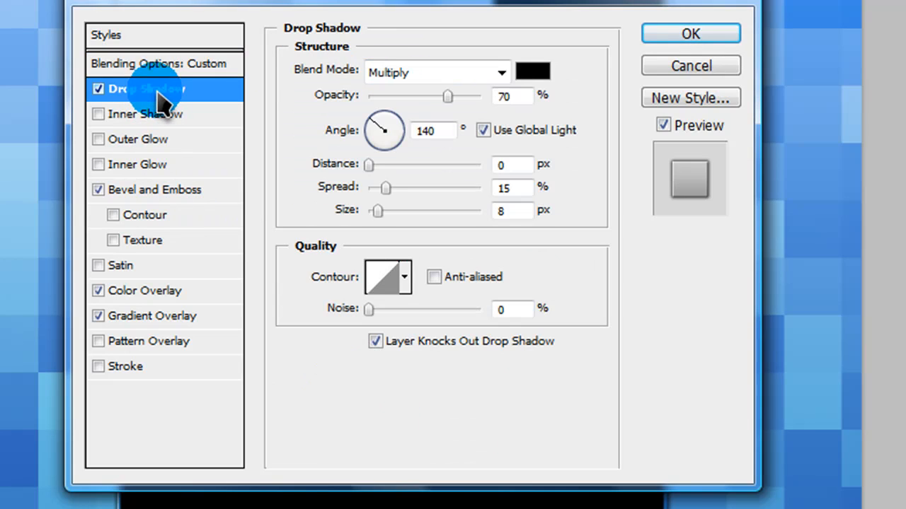
mouse_move(191, 46)
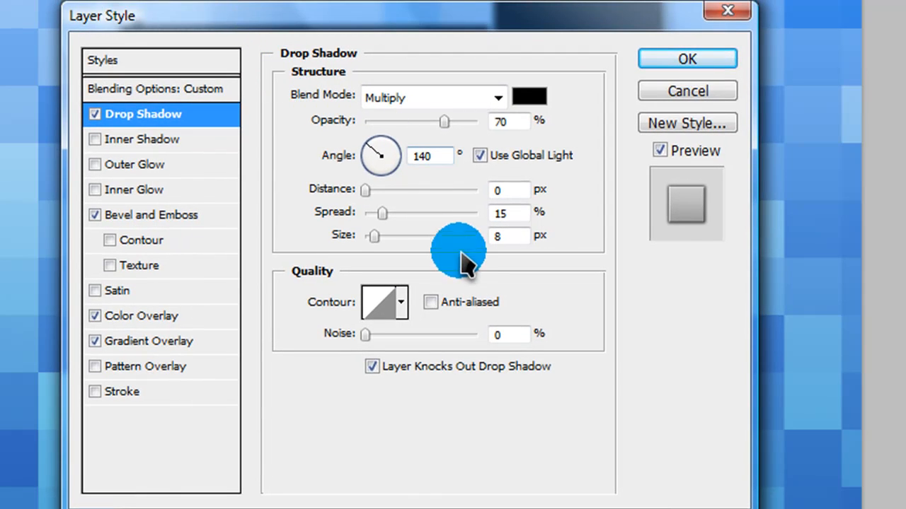
mouse_move(431, 109)
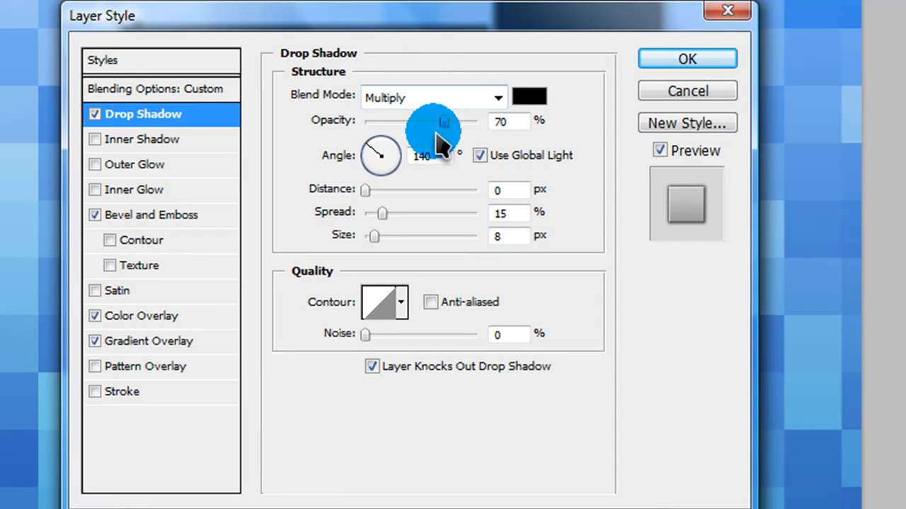
mouse_move(441, 128)
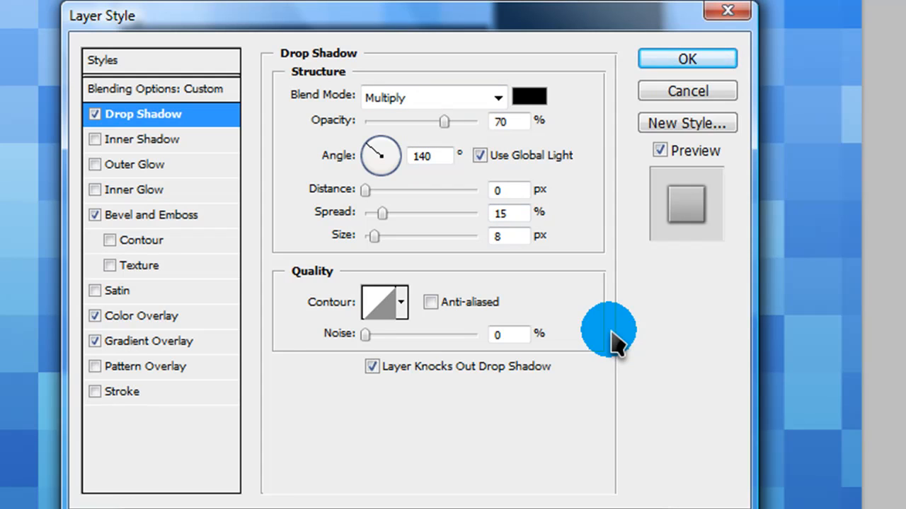
mouse_move(340, 205)
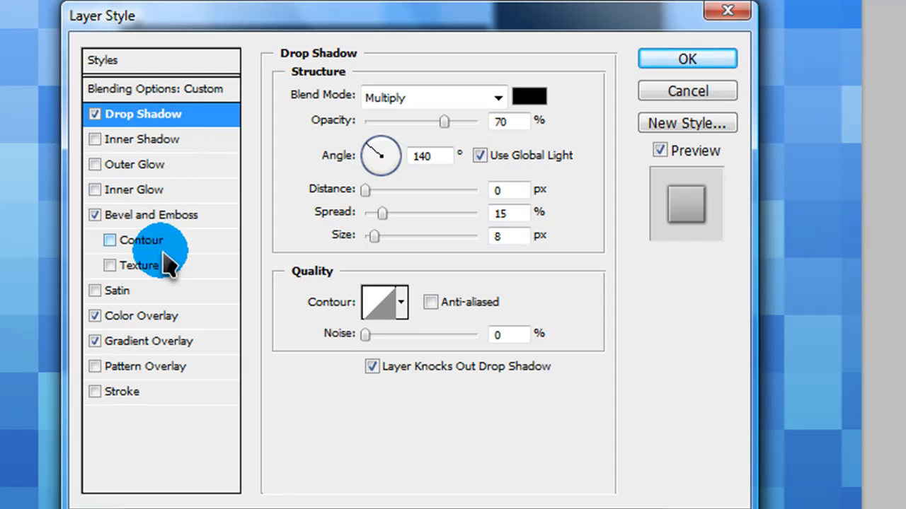
Set Bevel and Emboss to Inner Bevel and add a Soft Light Color Overlay at 60%.
click(150, 214)
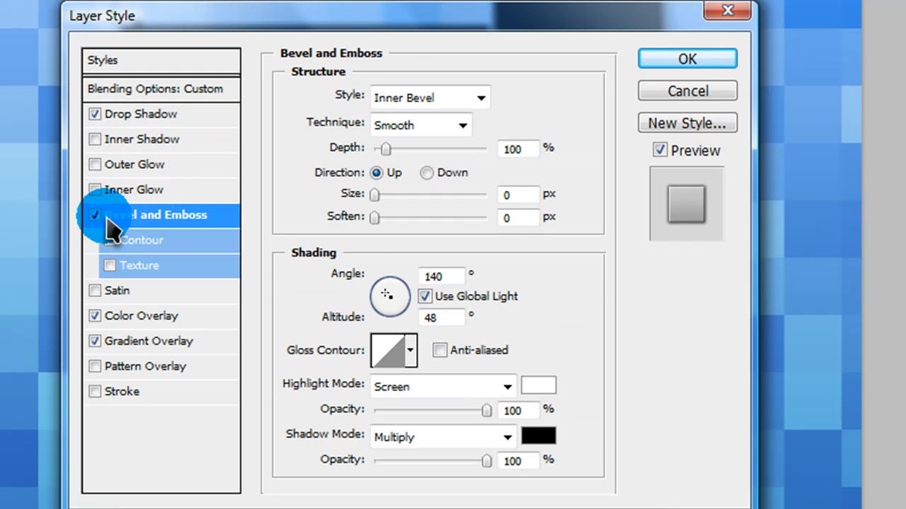
mouse_move(145, 202)
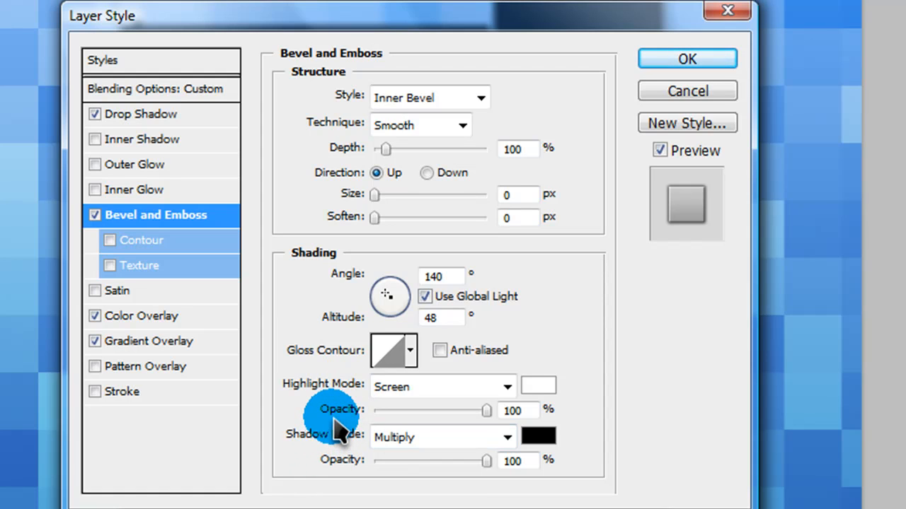
mouse_move(262, 375)
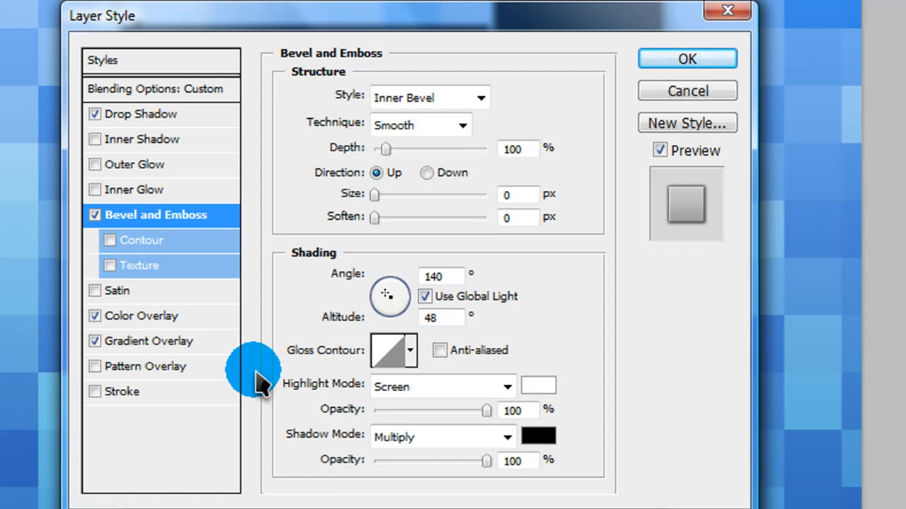
mouse_move(251, 382)
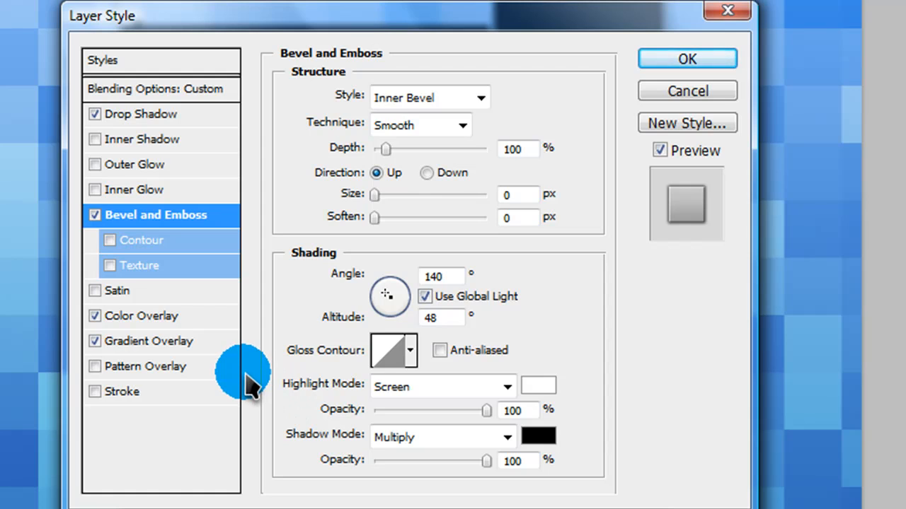
click(142, 317)
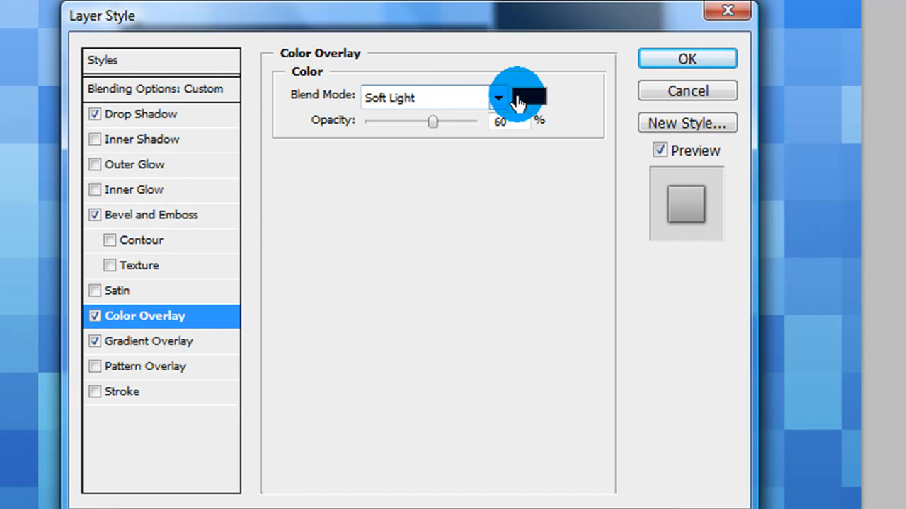
Pick a dark overlay colour and add a Soft Light linear gradient overlay at 90°, 97% scale.
click(530, 97)
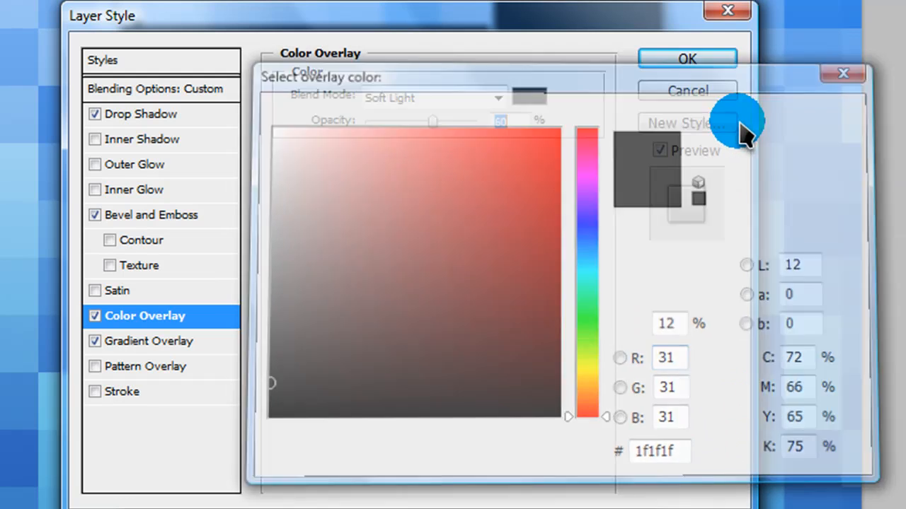
click(687, 90)
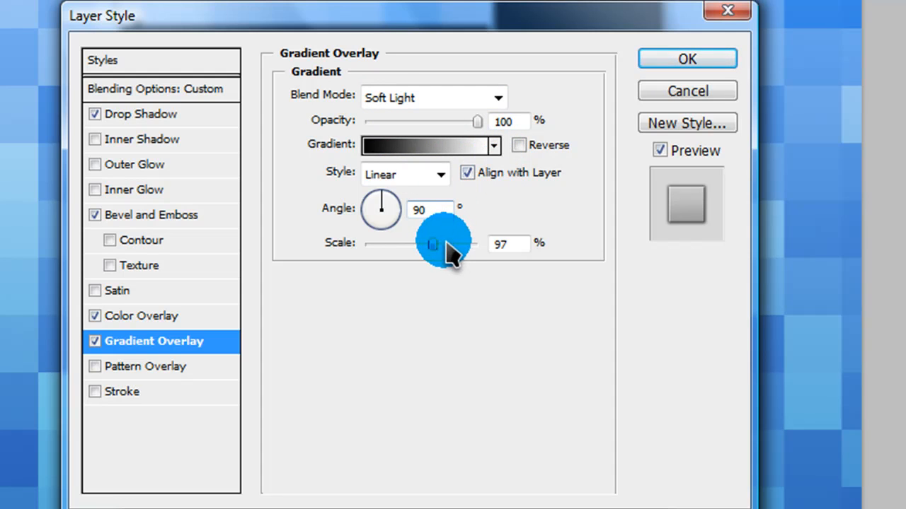
mouse_move(435, 244)
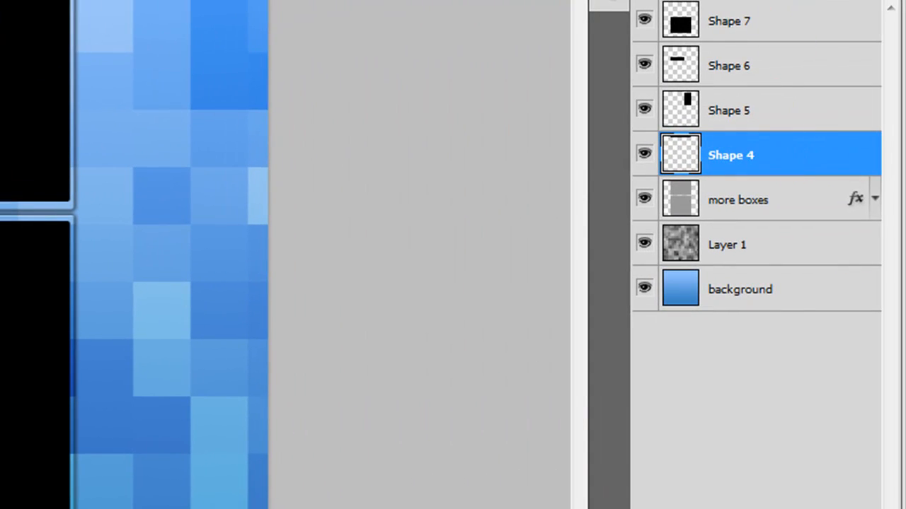
Apply the saved glassy box style to Shape 4 and set its blend mode to Lighten.
click(875, 155)
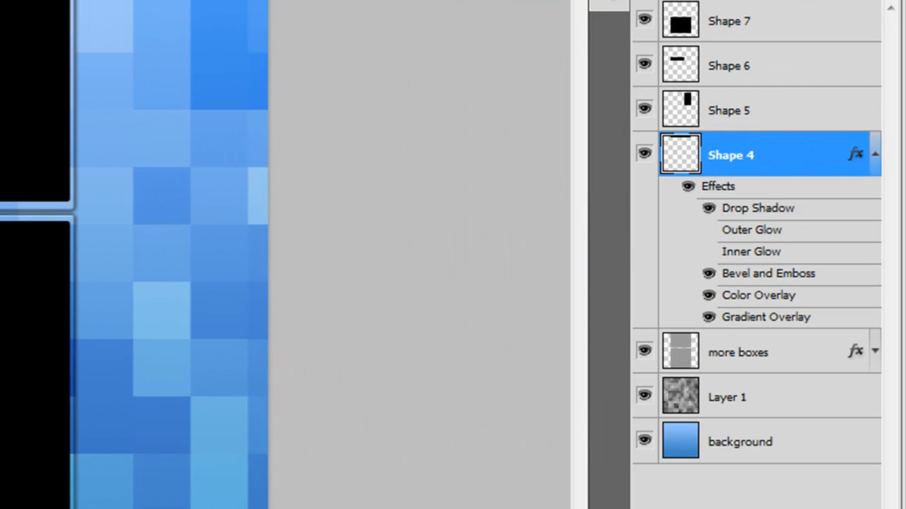
click(875, 155)
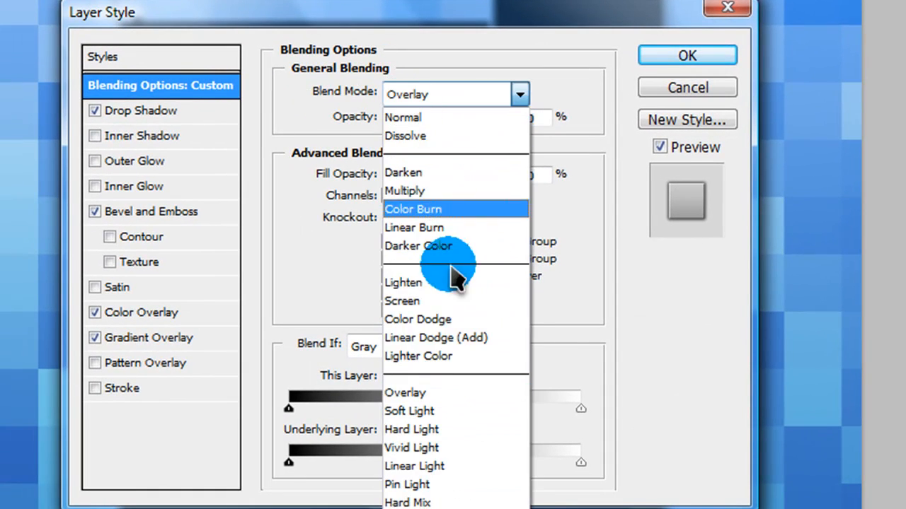
click(404, 282)
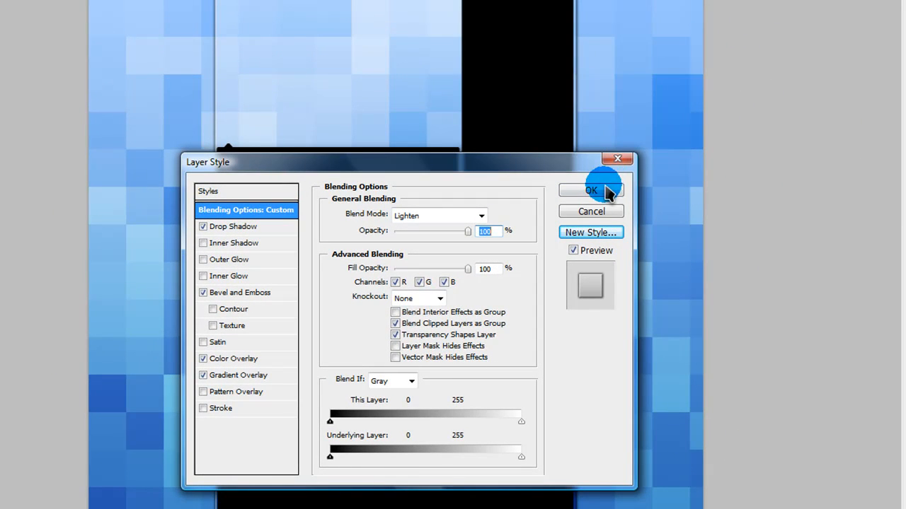
click(590, 190)
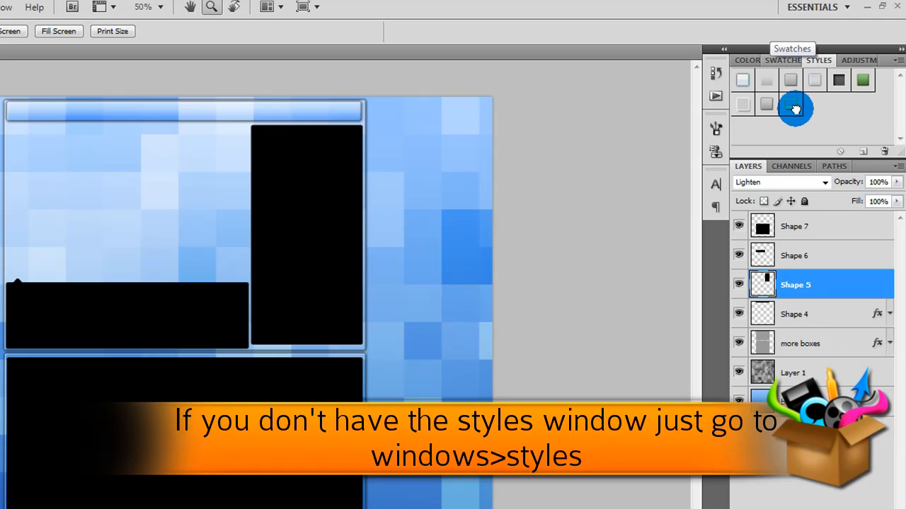
Apply the glassy box style to Shapes 5, 6 and 7 and collapse their effects lists.
click(890, 293)
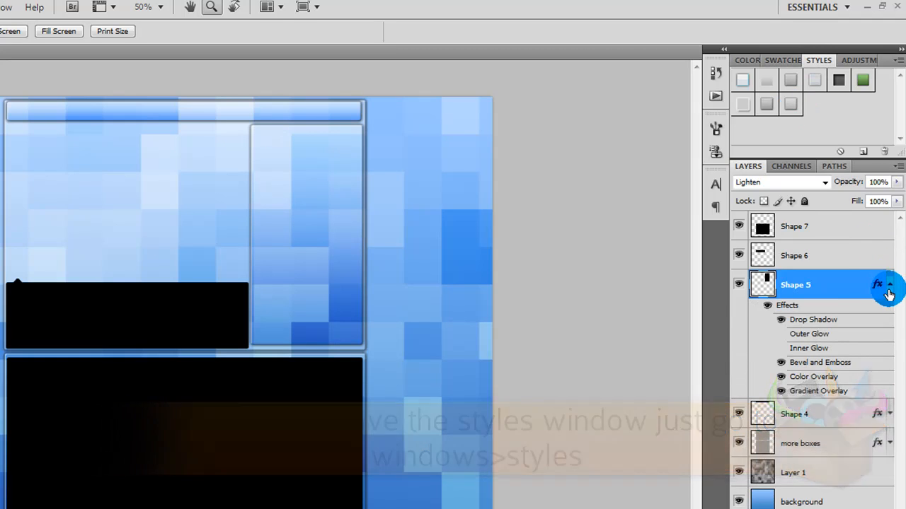
click(794, 255)
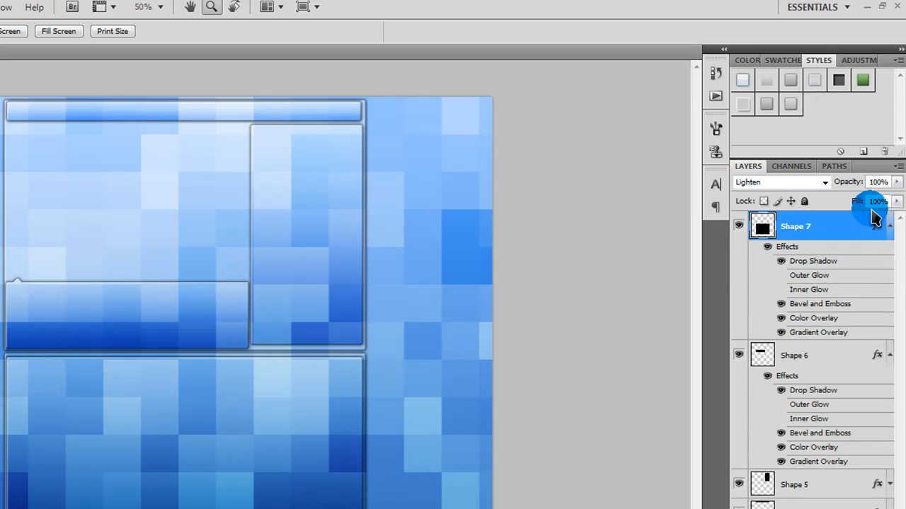
click(898, 225)
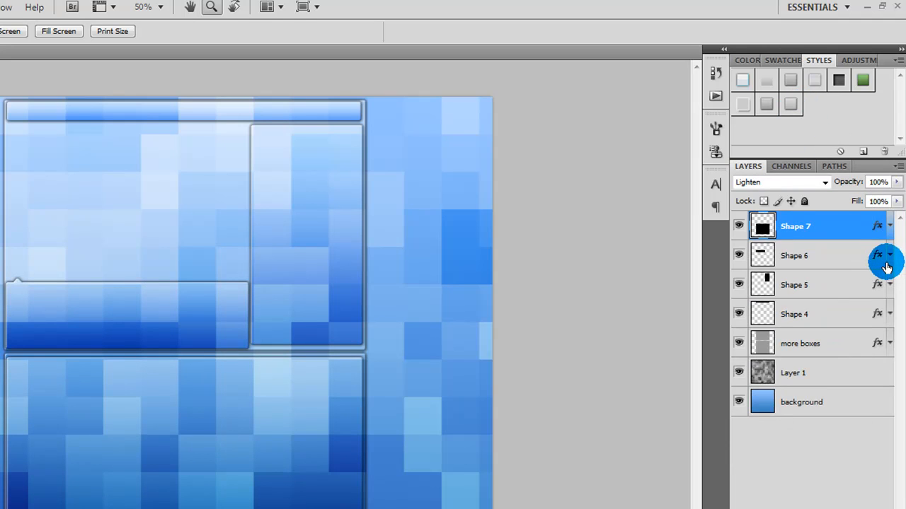
mouse_move(3, 474)
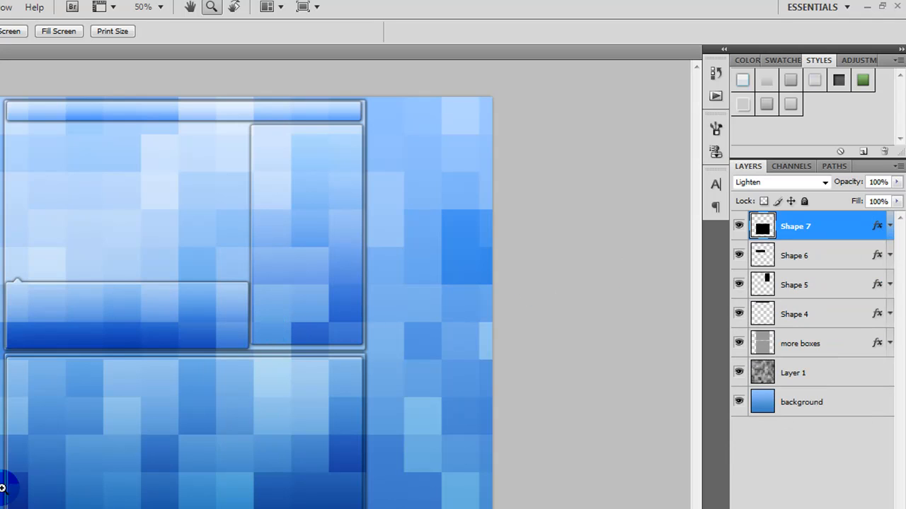
mouse_move(48, 433)
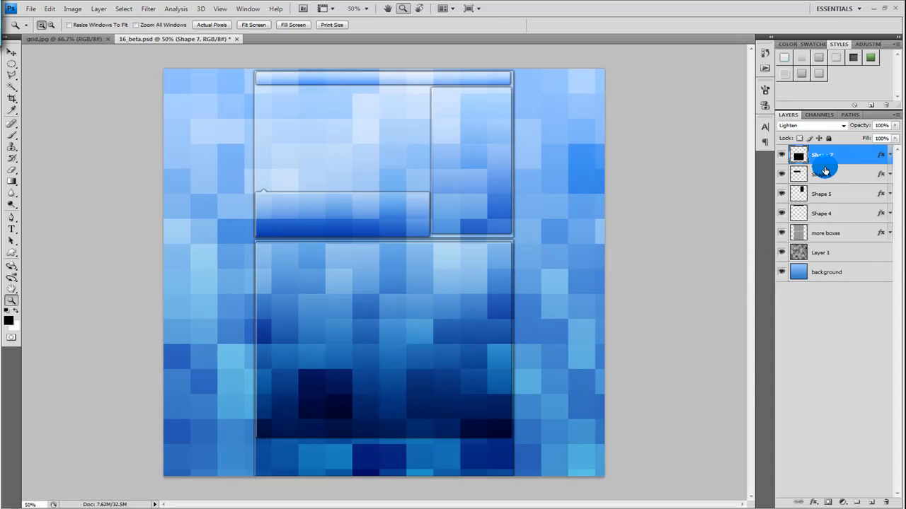
Enable Layer Mask Hides Effects in Shape 7's blending options.
double_click(820, 174)
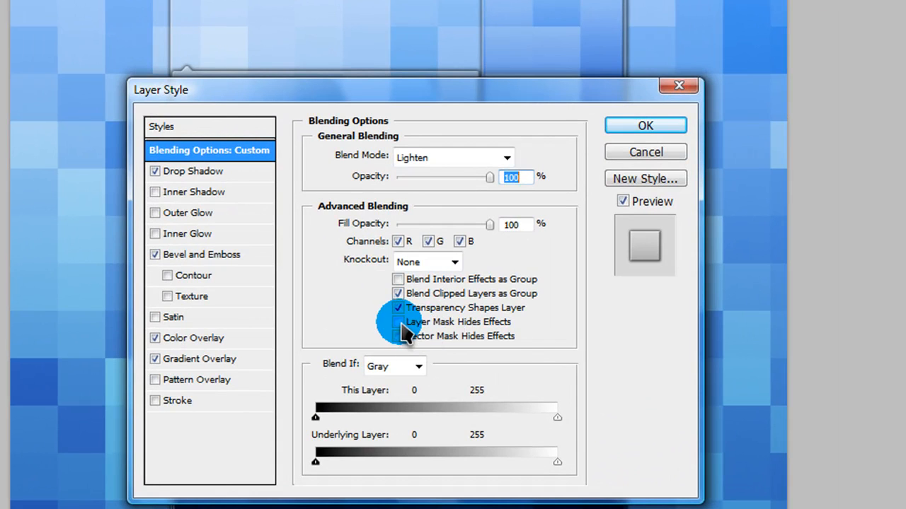
click(398, 321)
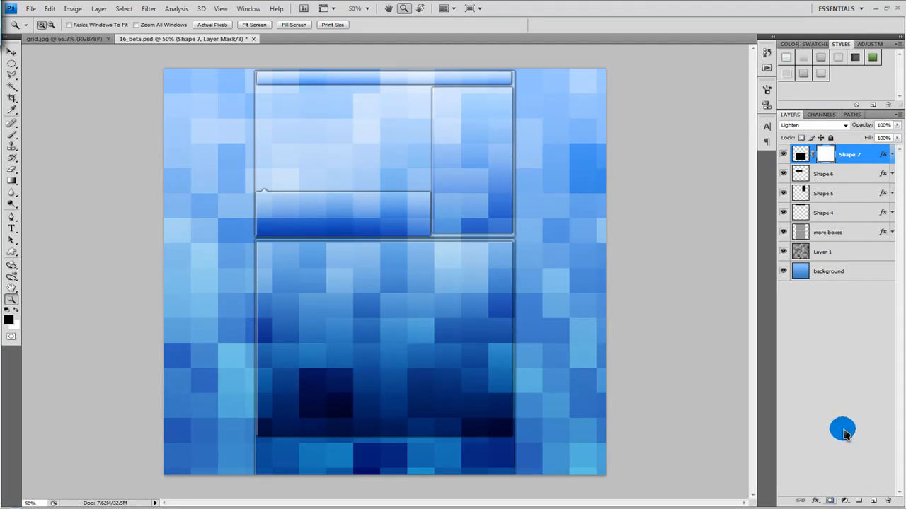
mouse_move(838, 486)
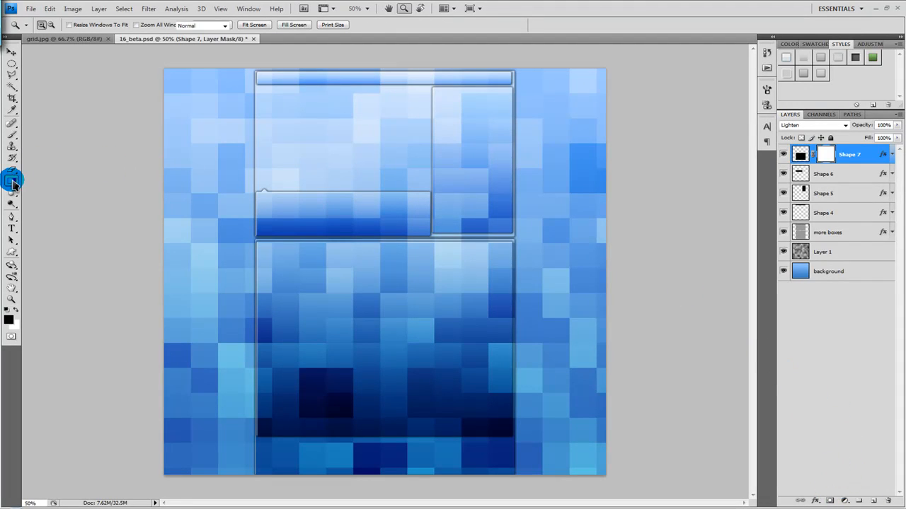
Select the Gradient Tool with the Foreground to Transparent gradient from the Gradient Editor.
click(11, 187)
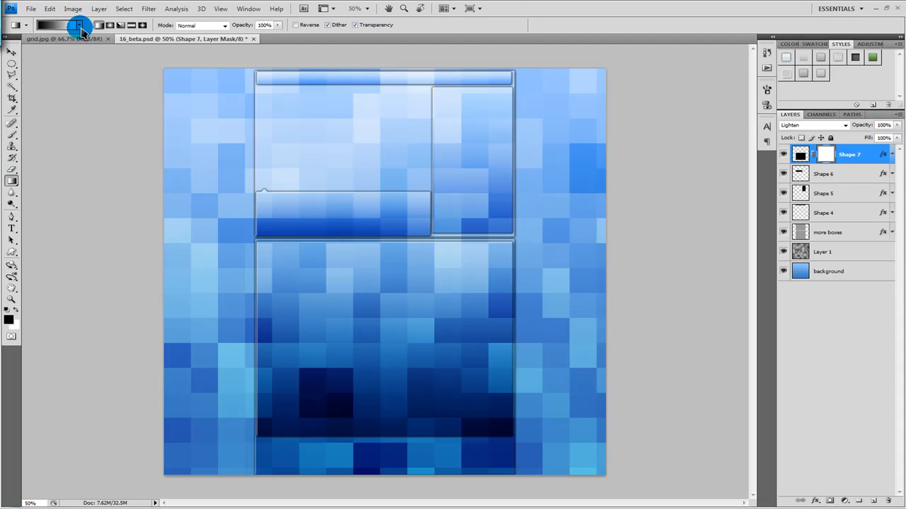
click(86, 27)
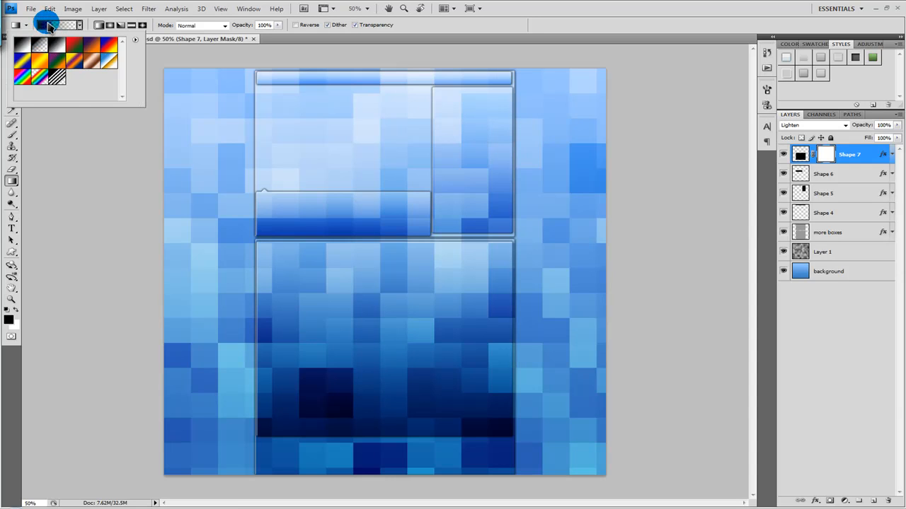
click(64, 27)
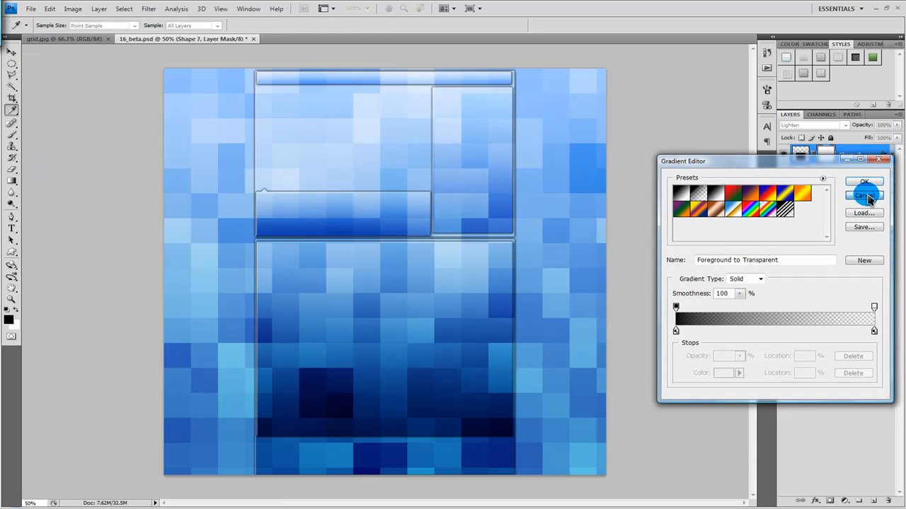
click(861, 196)
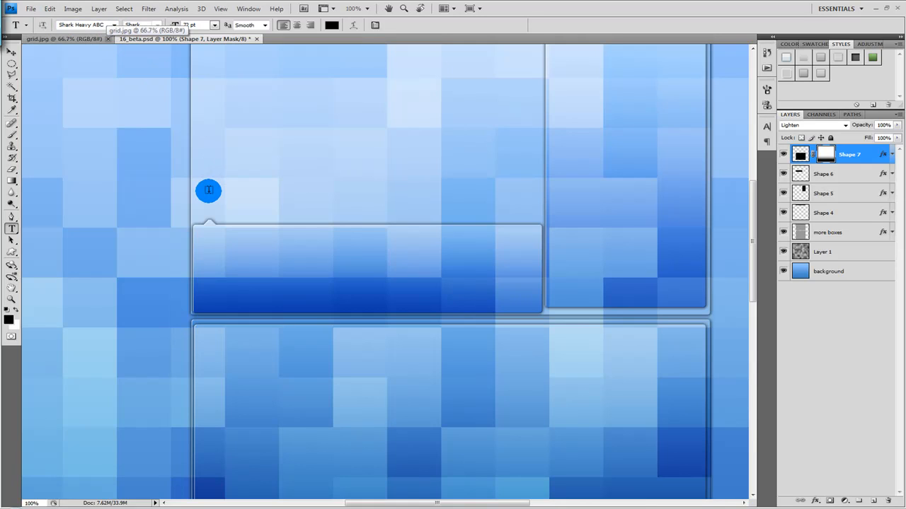
mouse_move(208, 187)
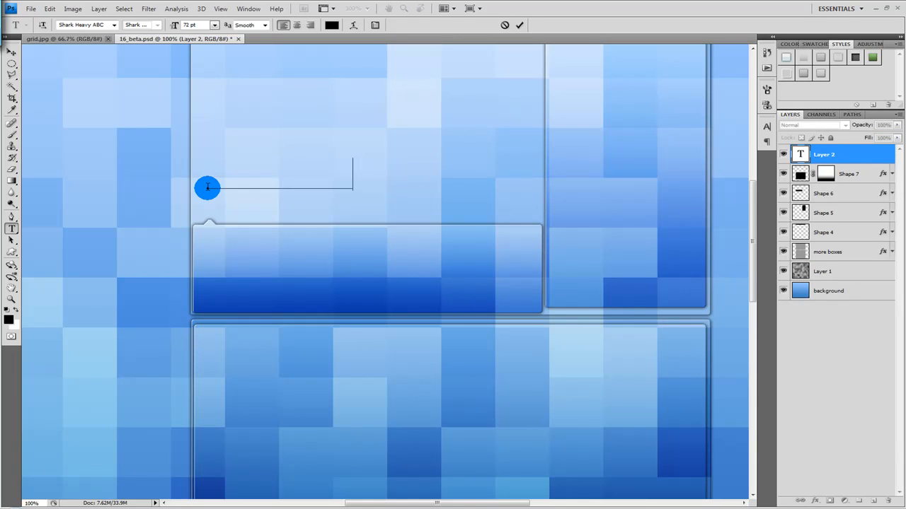
Type WATCH VIDEO in black Shark Heavy ABC and rotate it 90° counter-clockwise.
text(WATCH VIDEO)
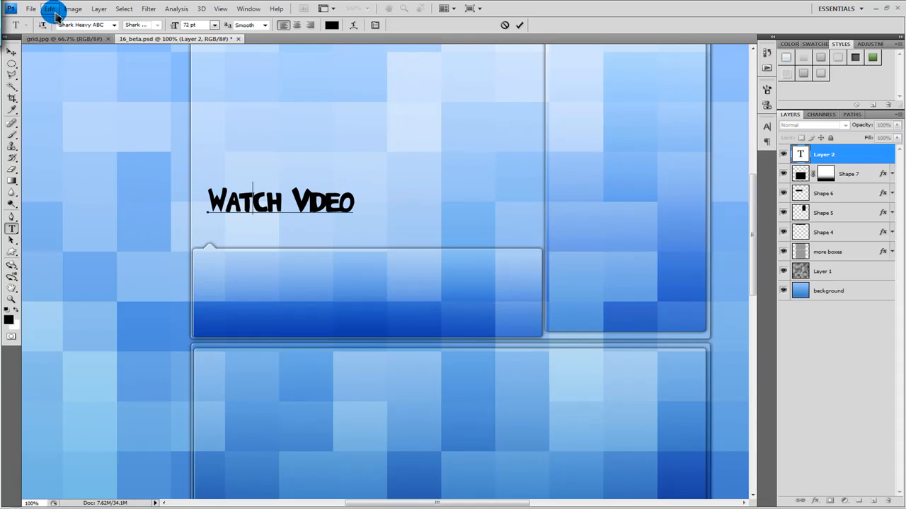
click(48, 9)
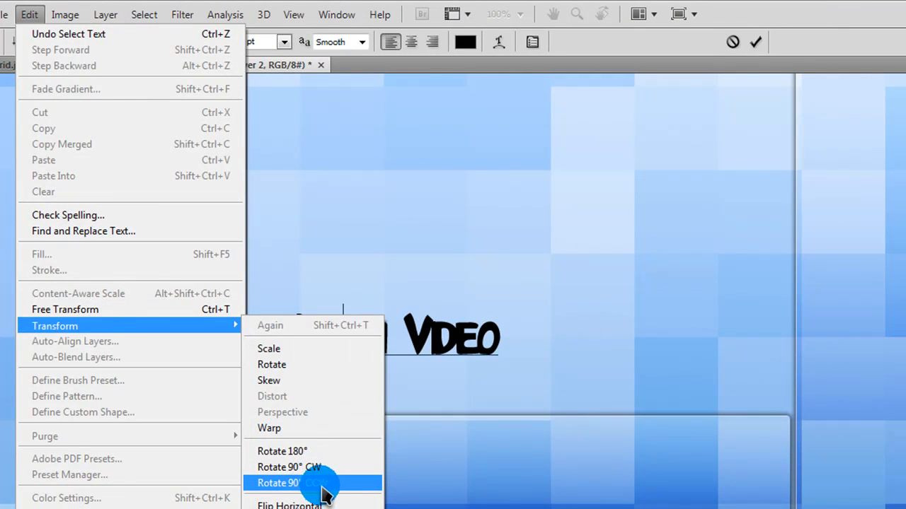
click(296, 483)
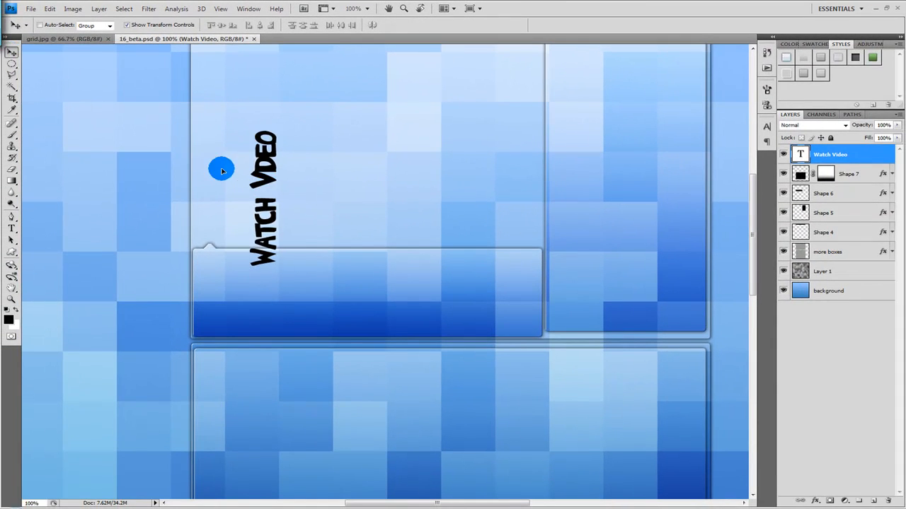
Drag the vertical Watch Video text left beside the upper-left box.
drag(222, 169, 174, 181)
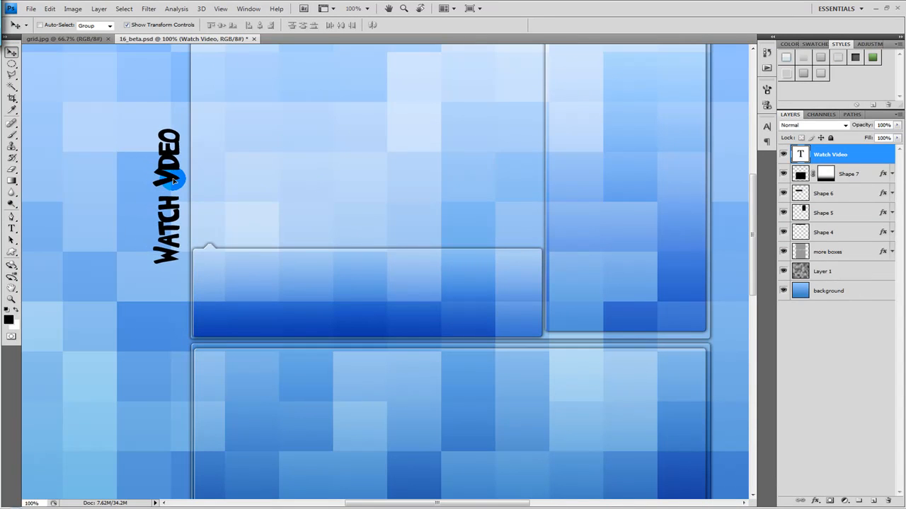
click(170, 179)
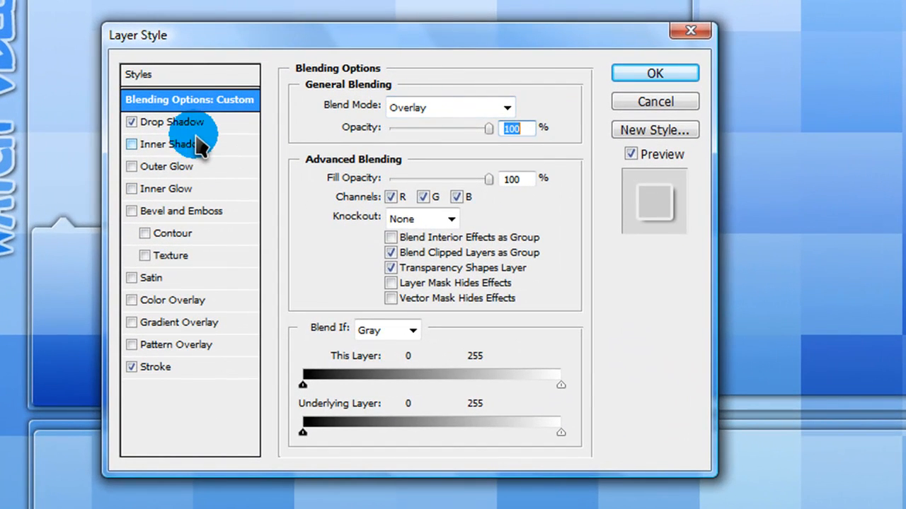
Give the text Overlay blending, a drop shadow and a 3px white Soft Light stroke.
click(172, 122)
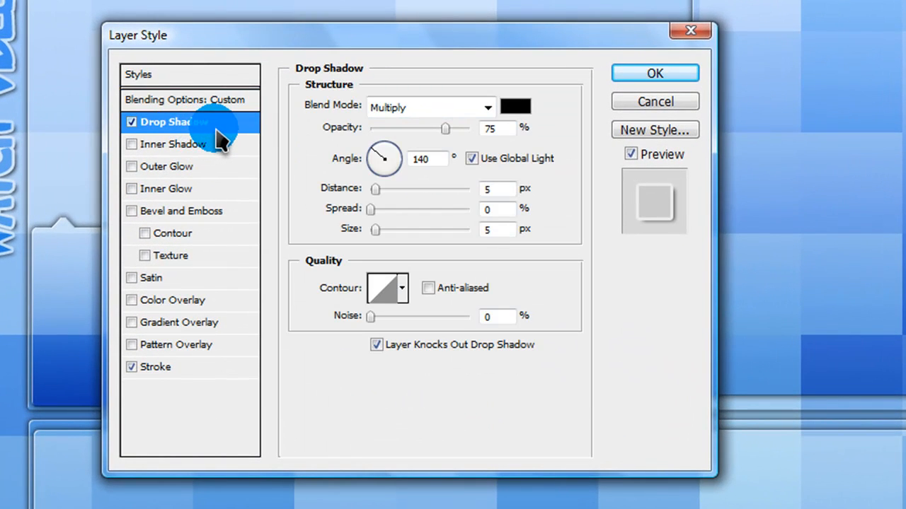
mouse_move(445, 153)
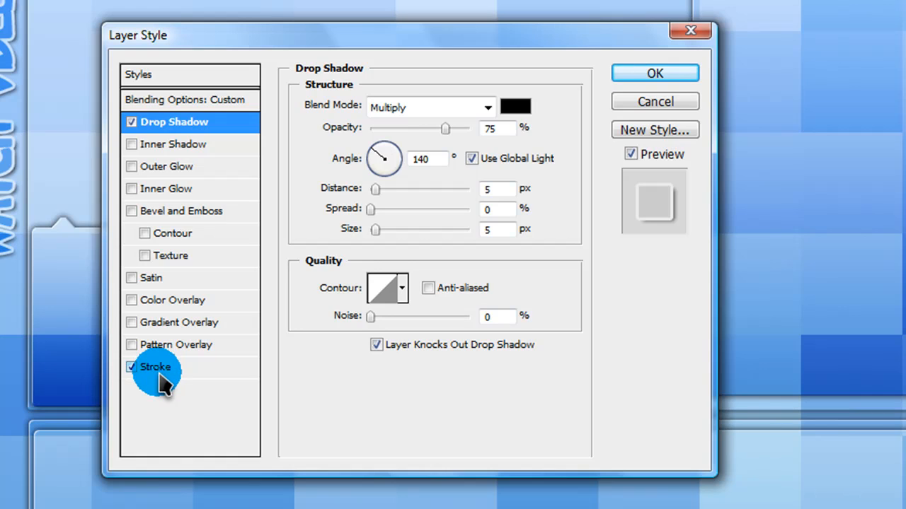
mouse_move(165, 388)
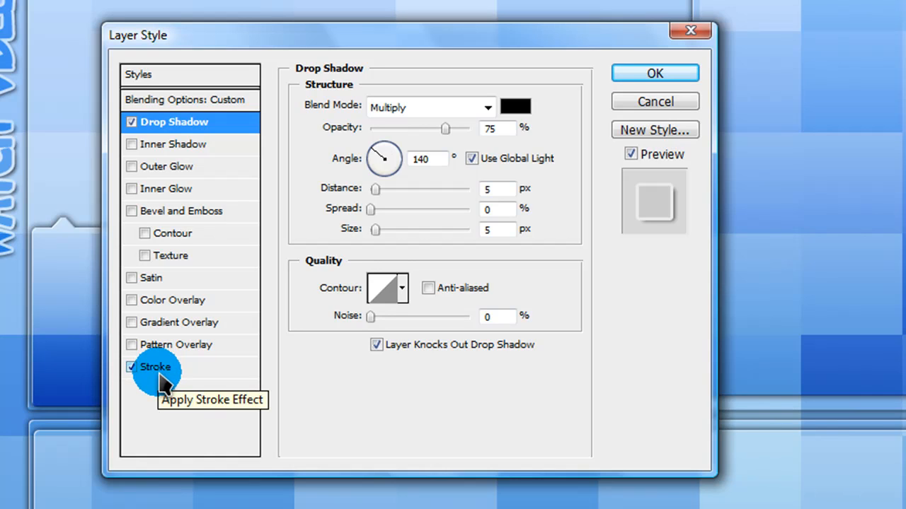
click(158, 367)
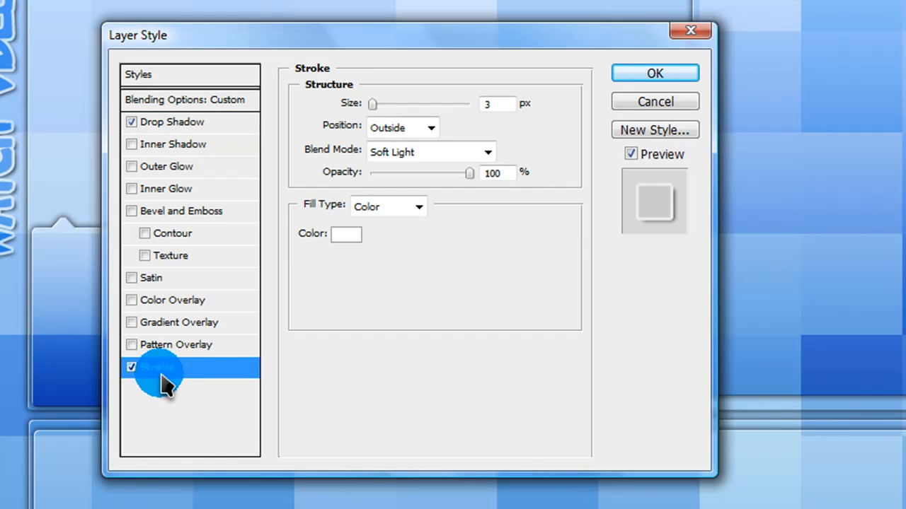
mouse_move(381, 119)
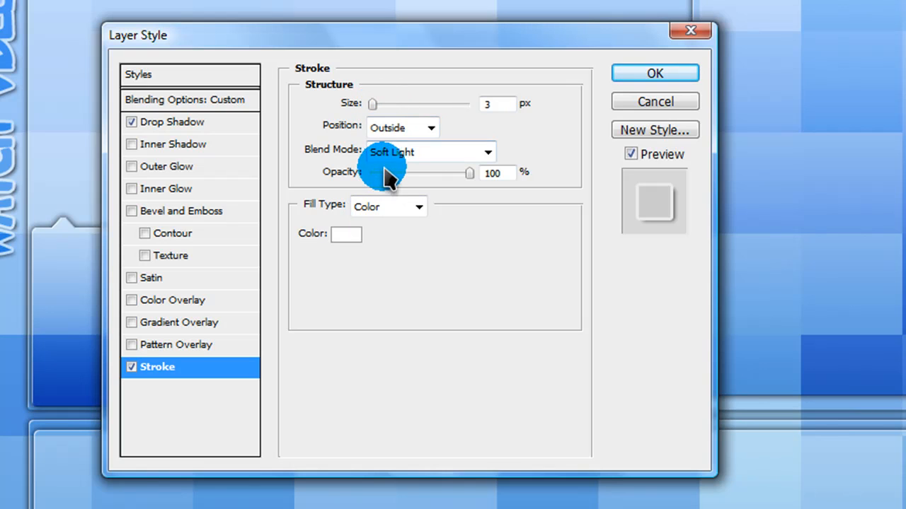
mouse_move(631, 109)
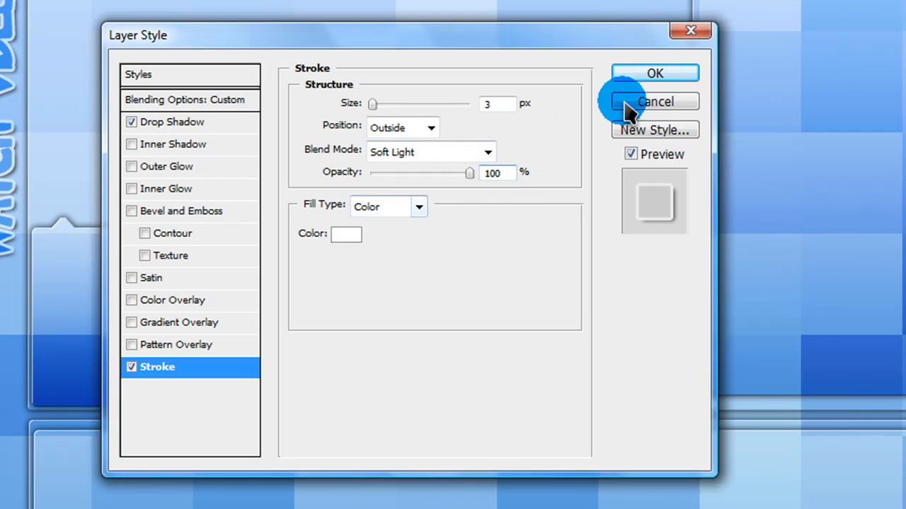
click(656, 101)
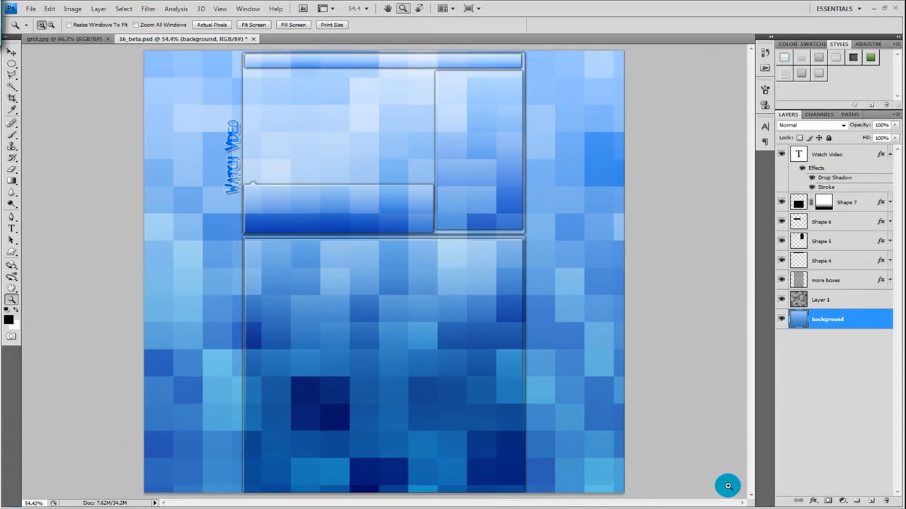
mouse_move(428, 478)
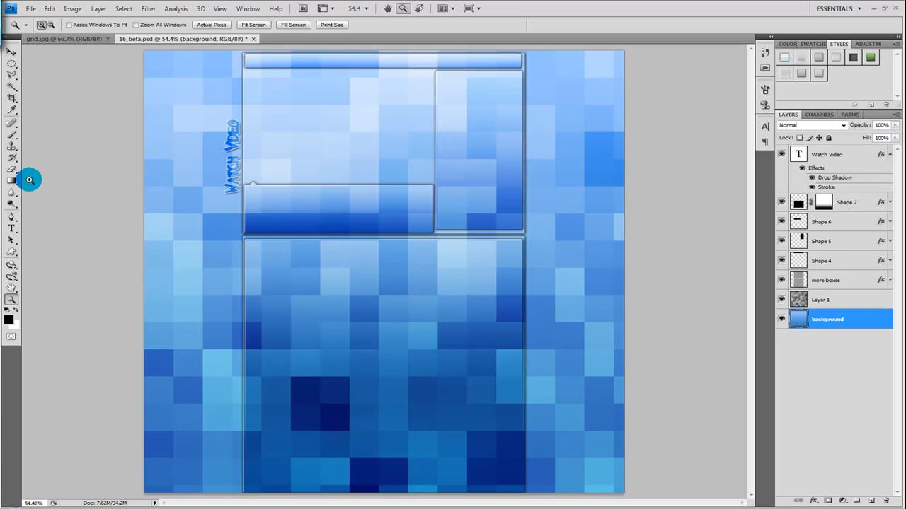
Sample a blue mosaic tile with the Eyedropper and add Layer 2, cancelling Layer Style.
click(10, 109)
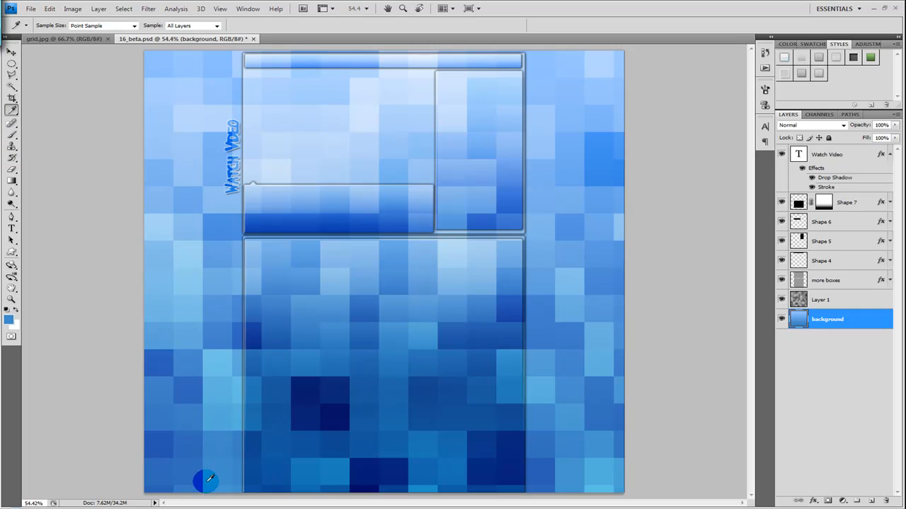
mouse_move(362, 281)
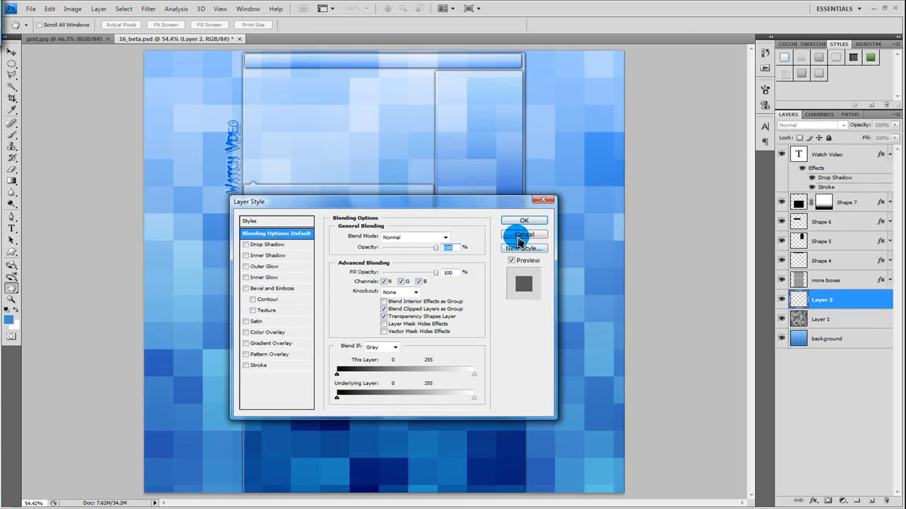
click(524, 234)
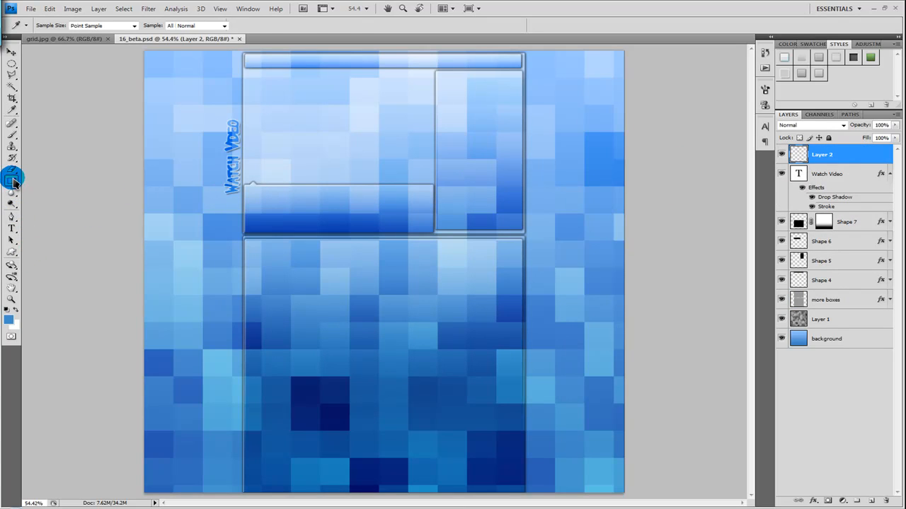
Drag a blue foreground-to-transparent gradient upward from the canvas bottom on Layer 2.
click(11, 182)
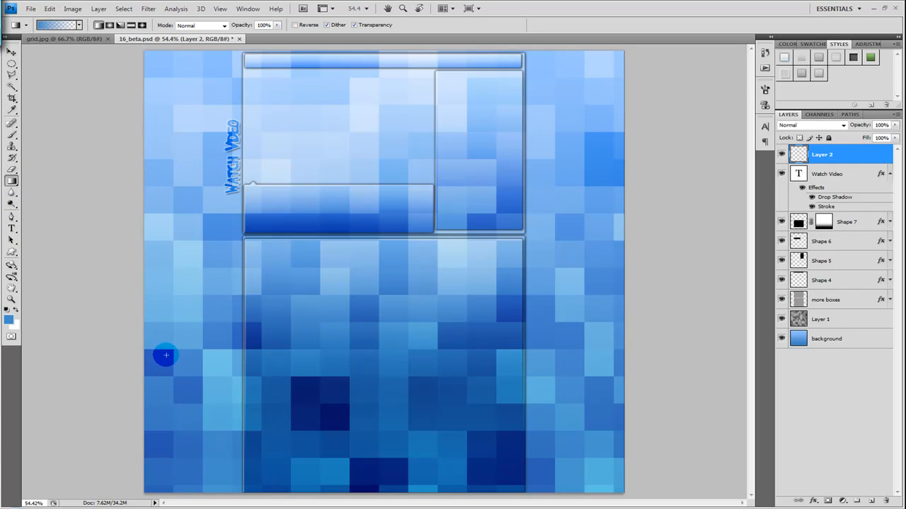
mouse_move(87, 74)
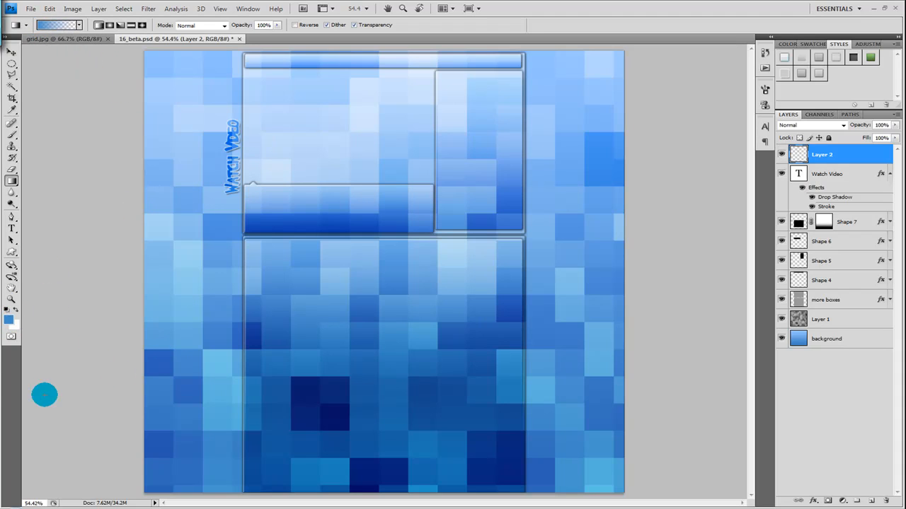
mouse_move(63, 94)
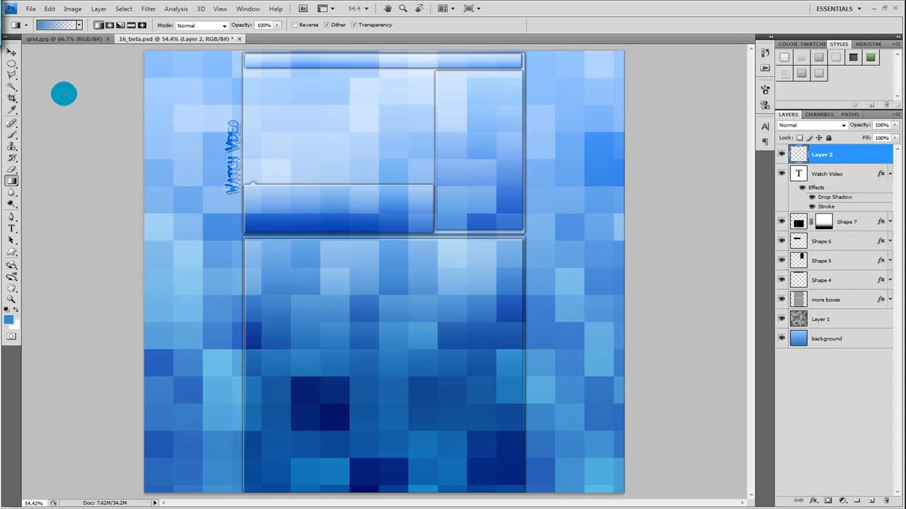
click(56, 25)
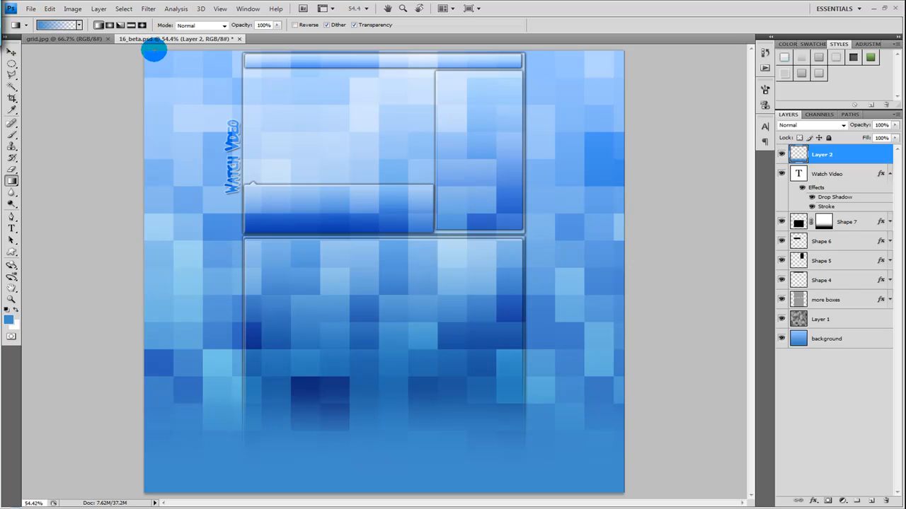
mouse_move(141, 47)
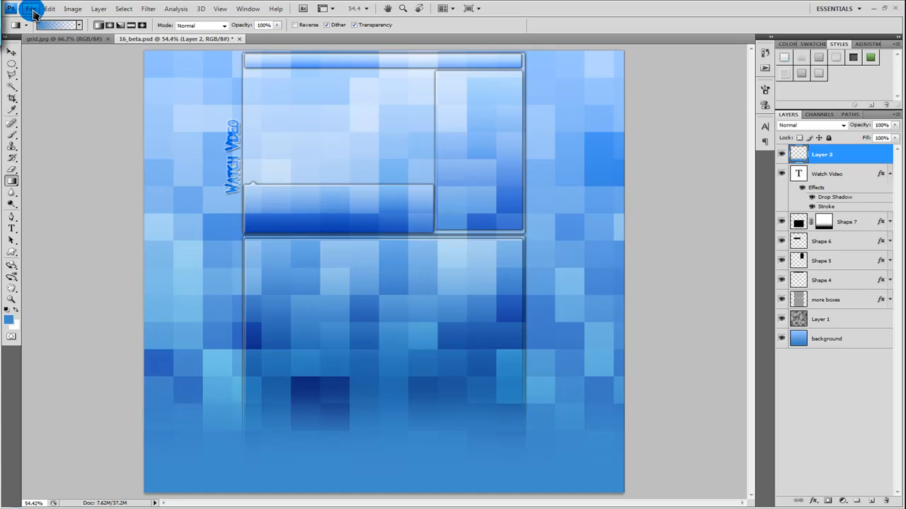
Export via Save for Web as a Very High JPEG at quality 85.
click(30, 8)
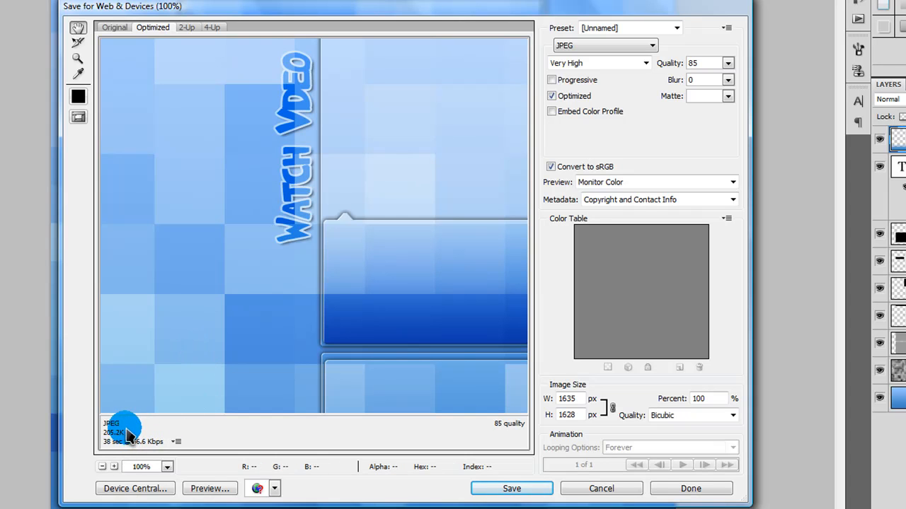
mouse_move(253, 387)
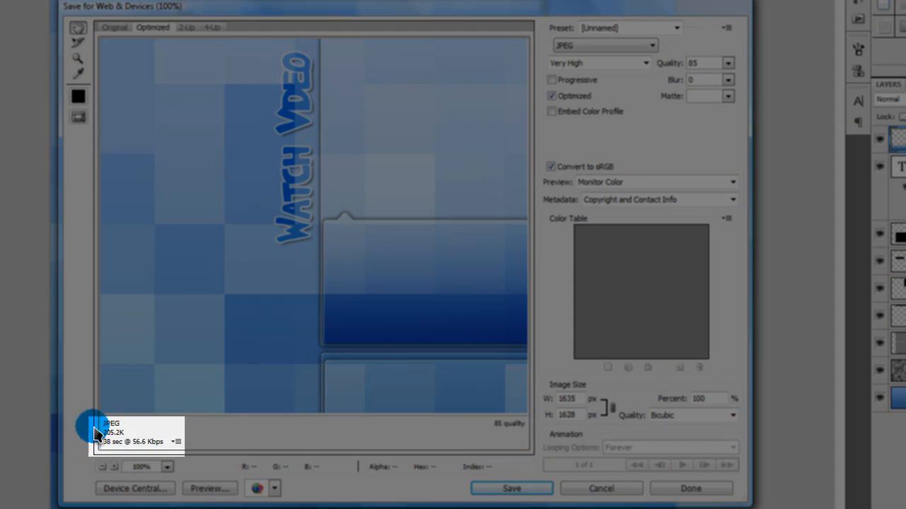
mouse_move(113, 439)
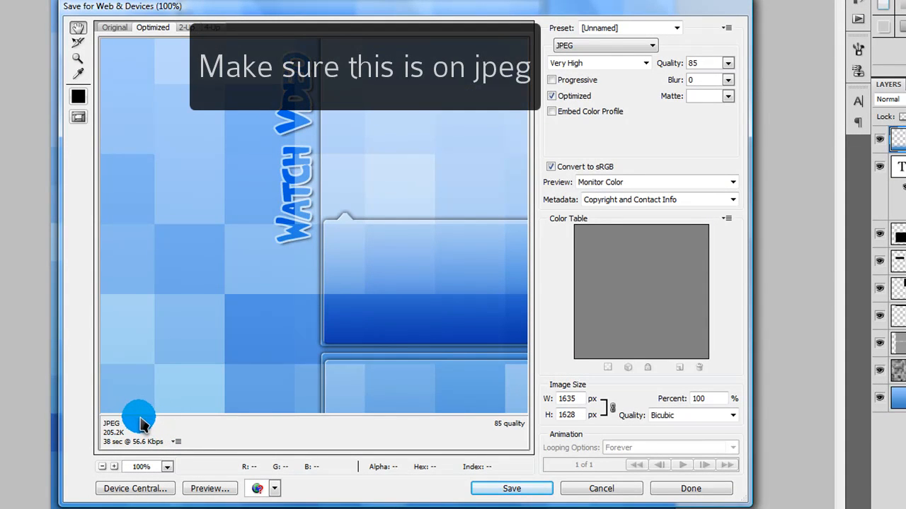
mouse_move(144, 444)
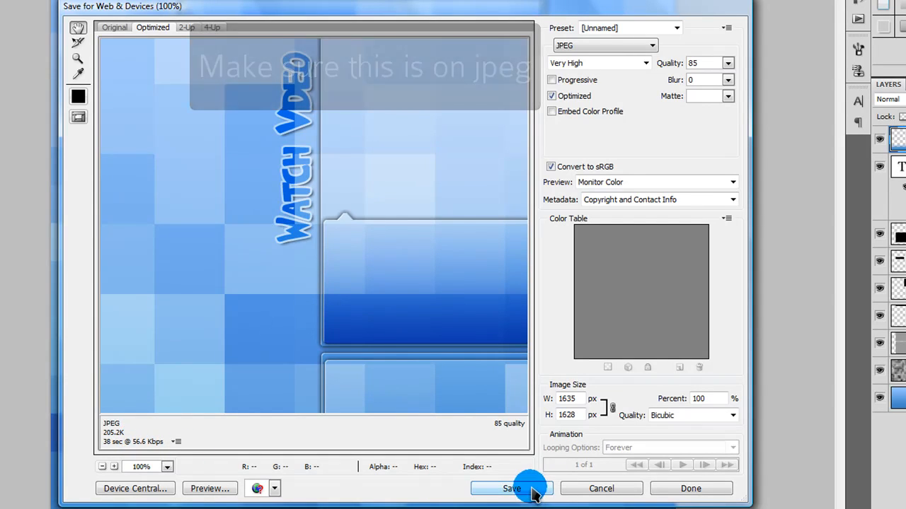
click(504, 488)
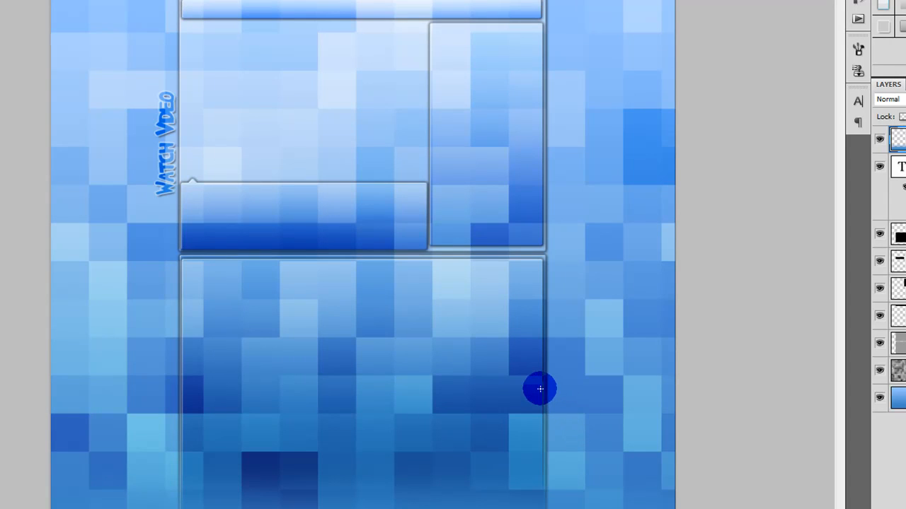